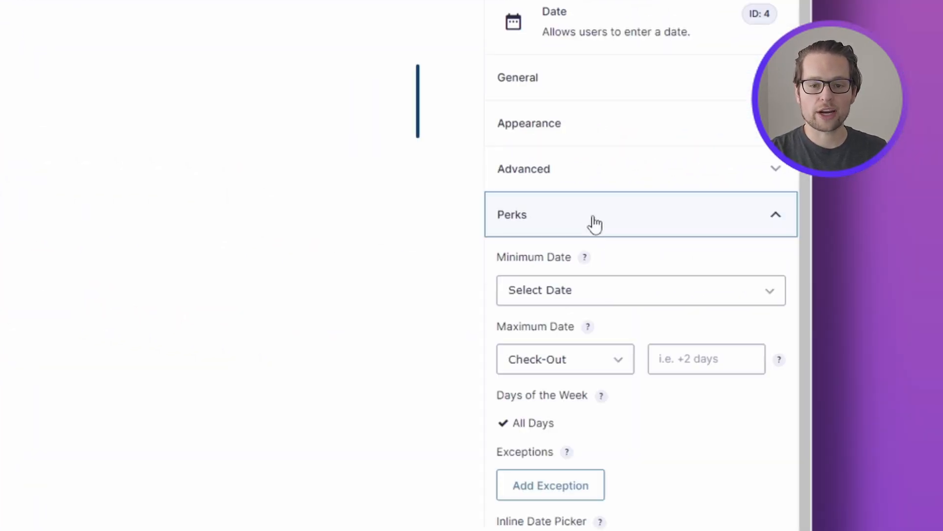
- Scroll the Check-In field settings and tick 'Enable Inline Date Picker'
scroll("down", 3)
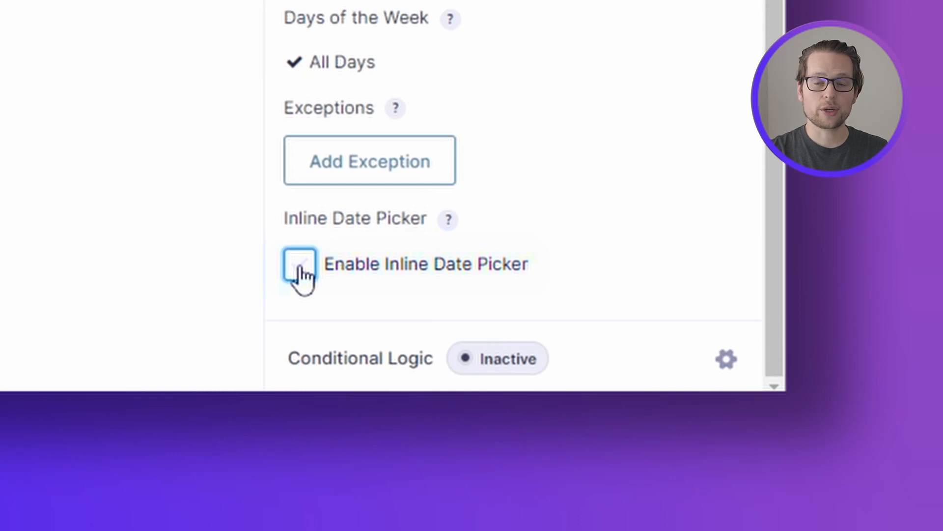
left_click(300, 266)
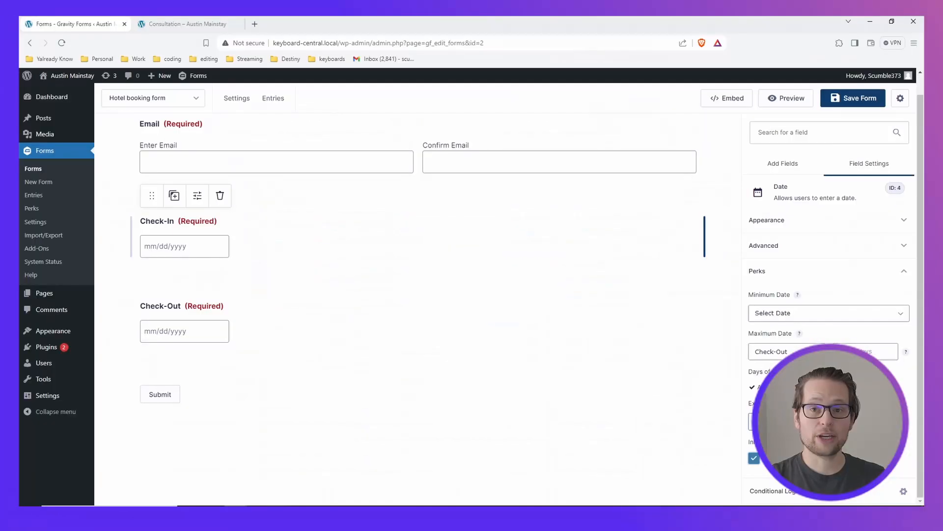
left_click(187, 24)
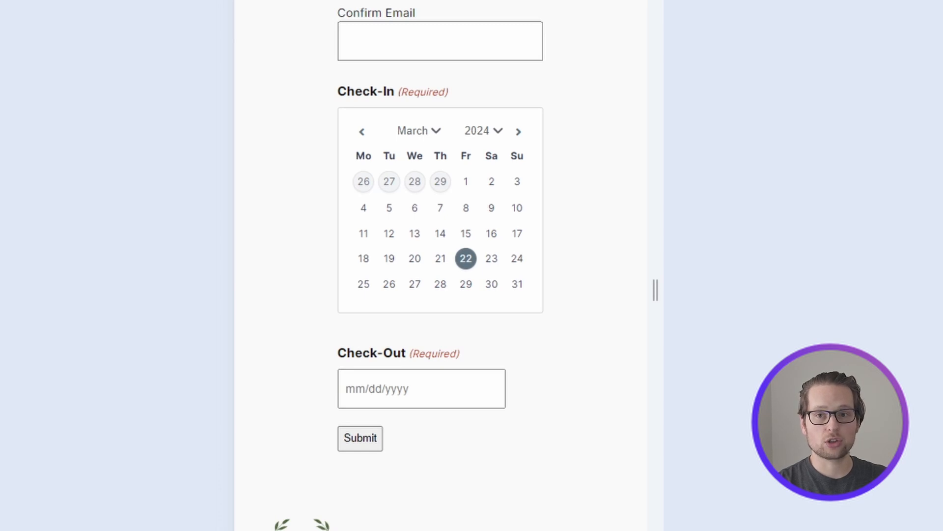
- Scroll the mobile booking page past the embedded March 2024 Check-In calendar to Submit
scroll("down", 3)
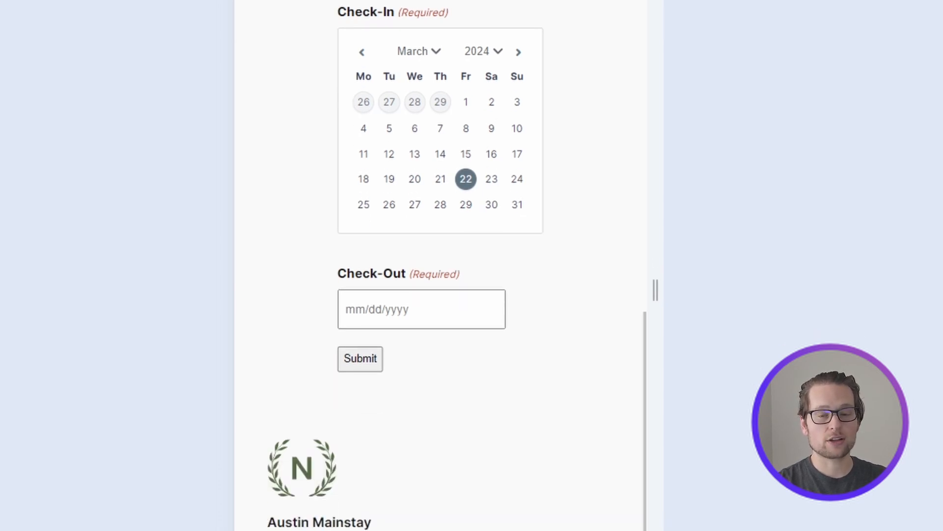